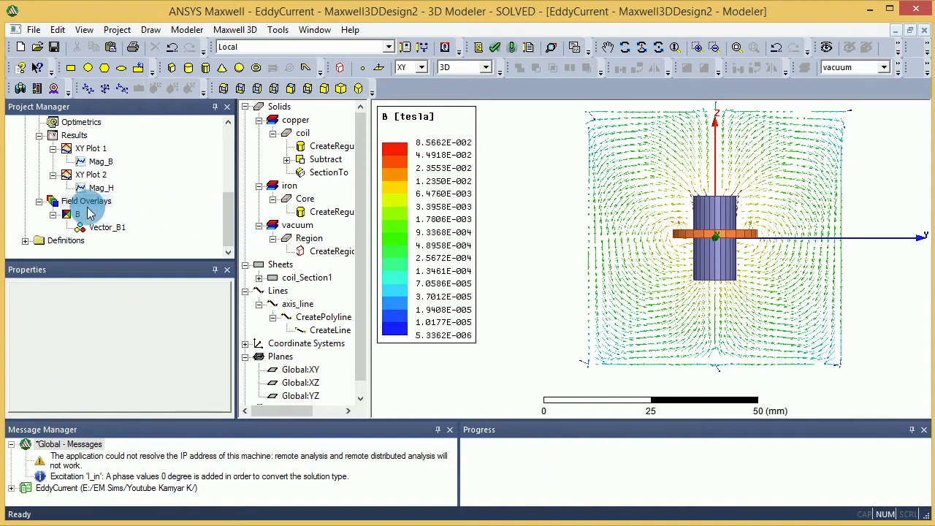
Load the B field vector <Bx,By,Bz> onto the Fields Calculator stack from Field Overlays
right_click(87, 201)
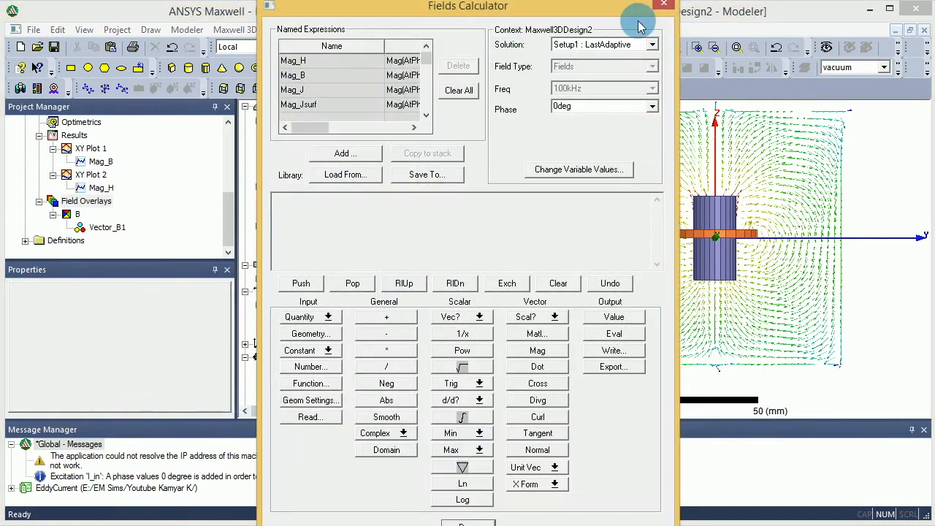
mouse_move(591, 150)
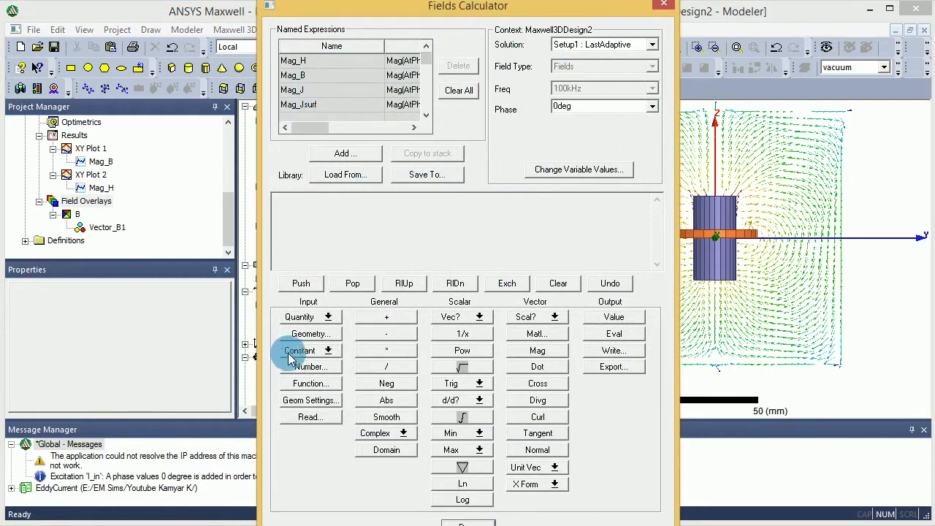
mouse_move(386, 366)
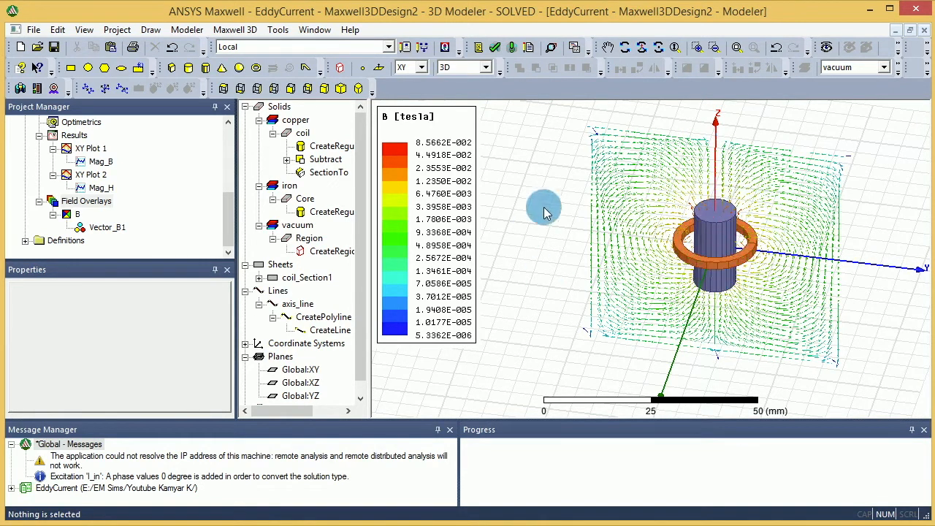
right_click(86, 200)
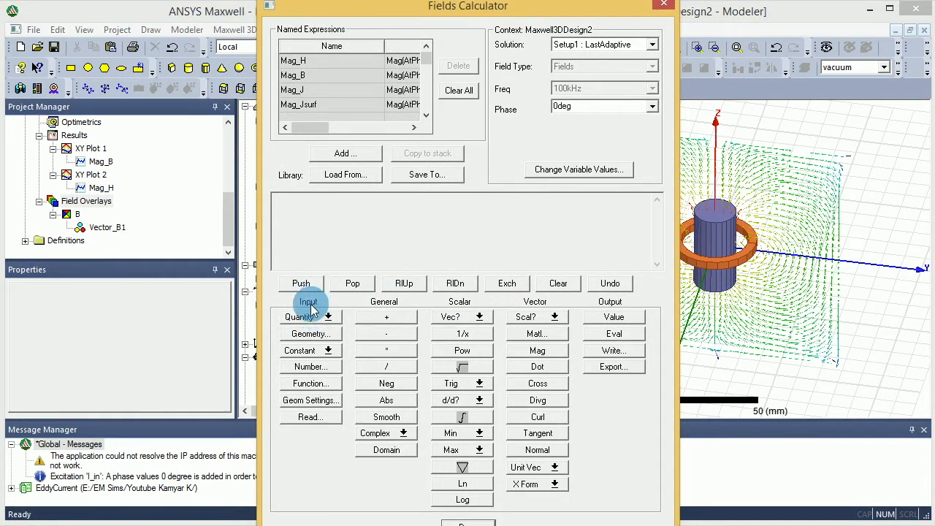
click(328, 317)
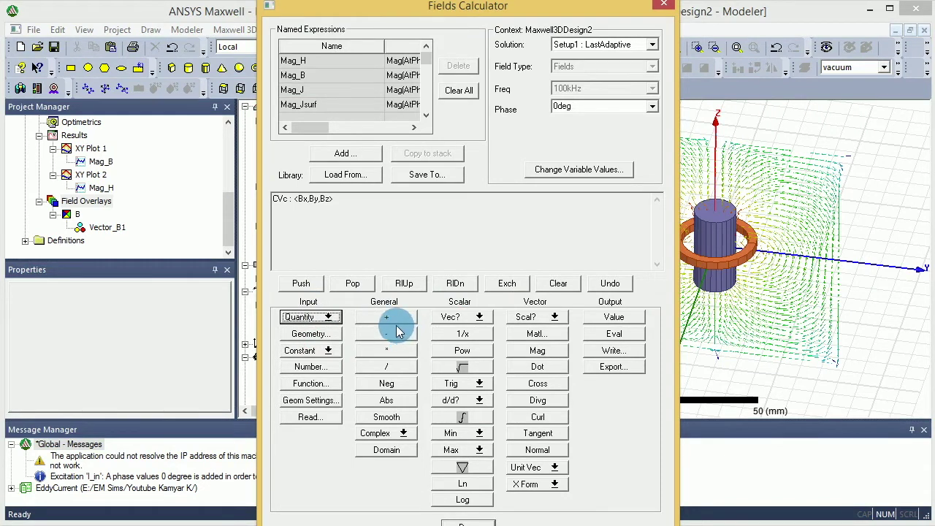
mouse_move(636, 329)
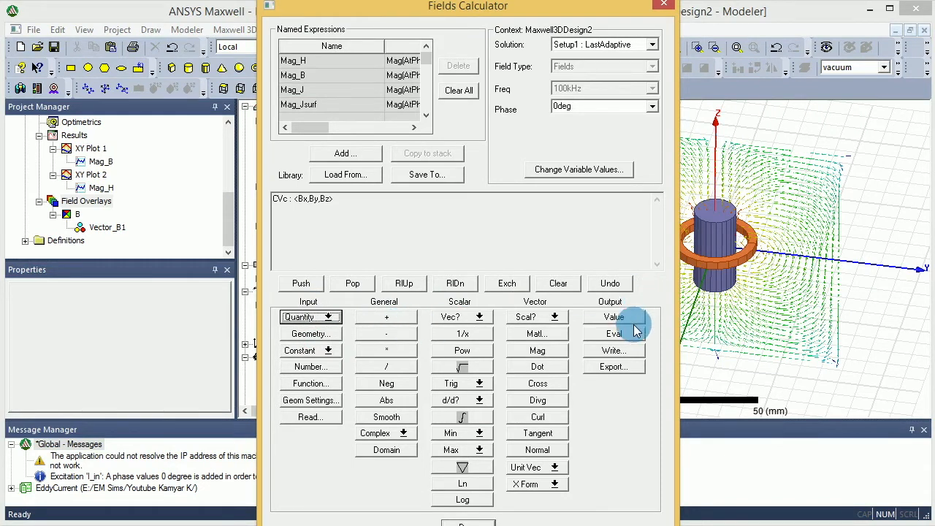
mouse_move(546, 303)
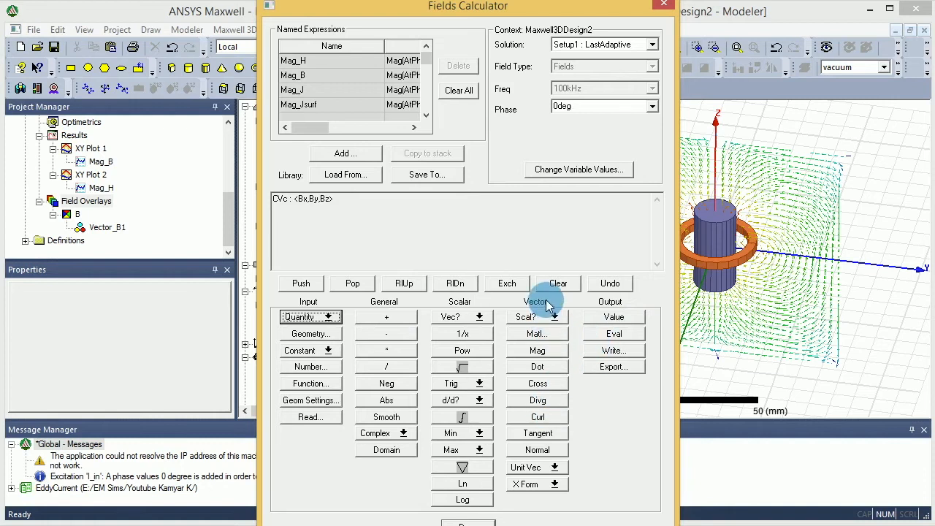
mouse_move(525, 315)
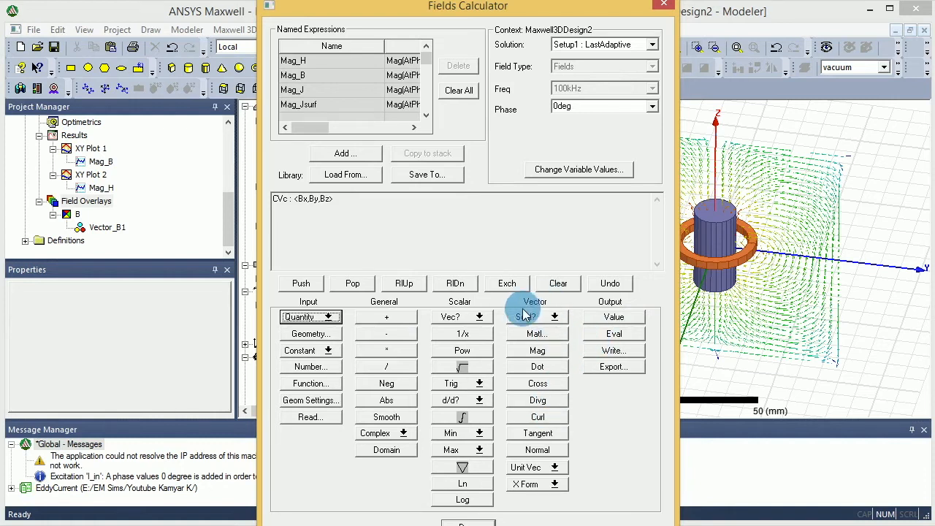
click(385, 433)
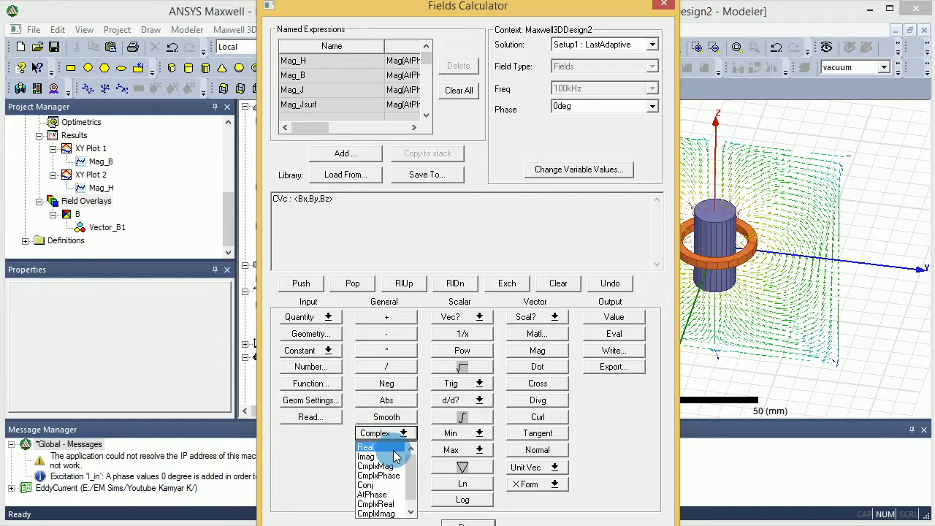
Reduce the B vector to Mag(Real(<Bx,By,Bz>)), the magnitude of its real part
click(366, 447)
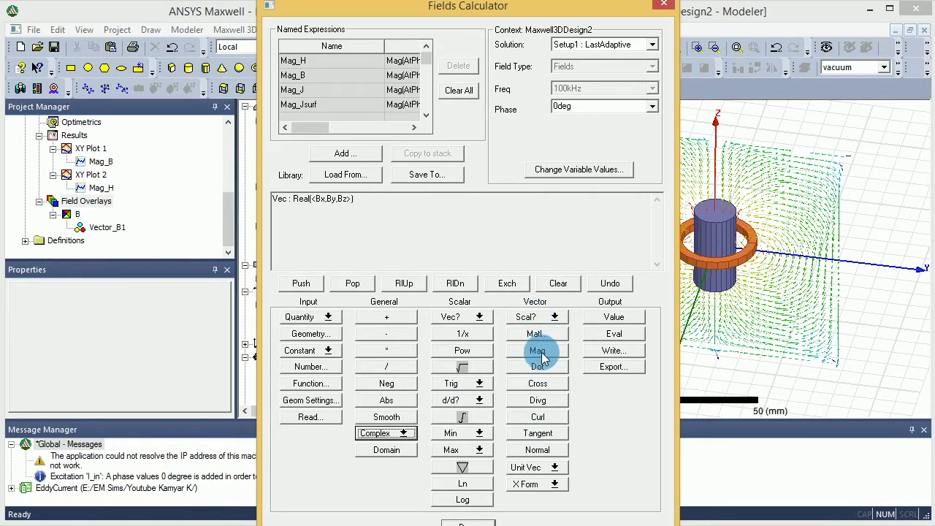
click(537, 351)
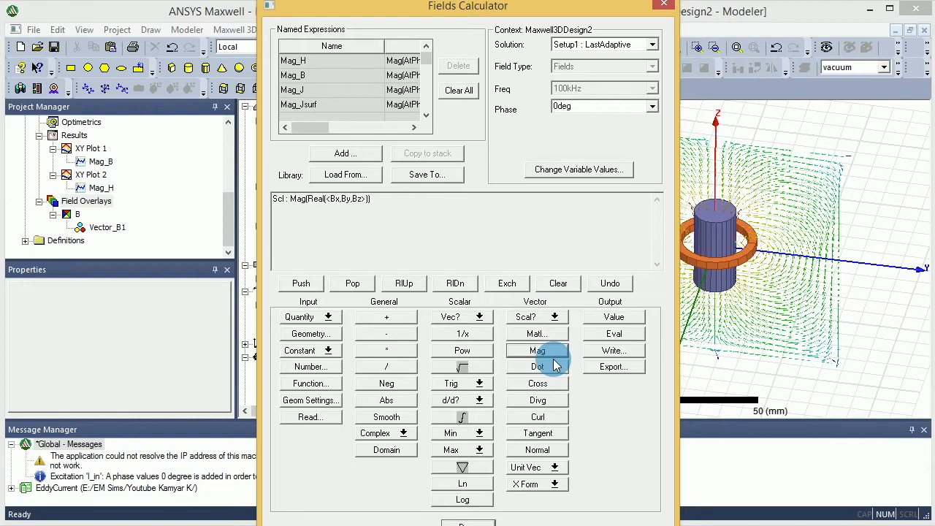
mouse_move(309, 334)
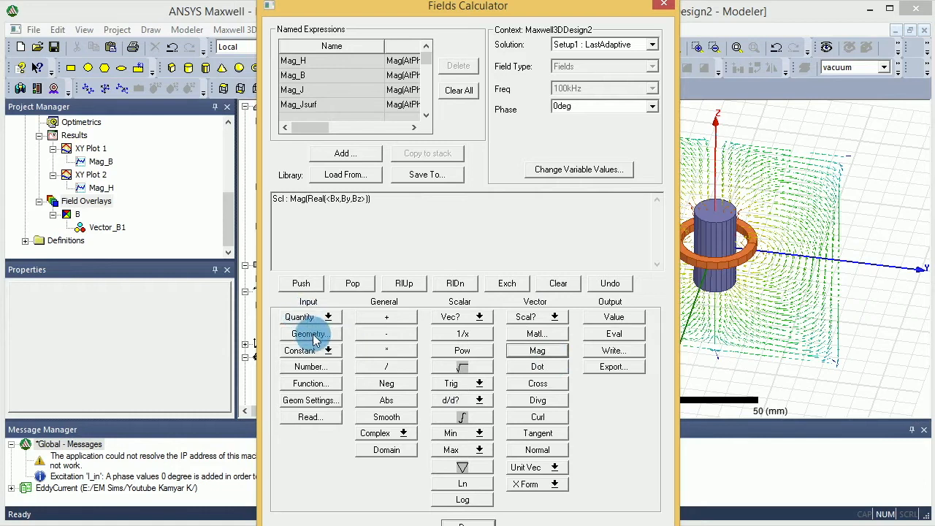
Push the Core volume geometry onto the stack above the real B magnitude
click(305, 334)
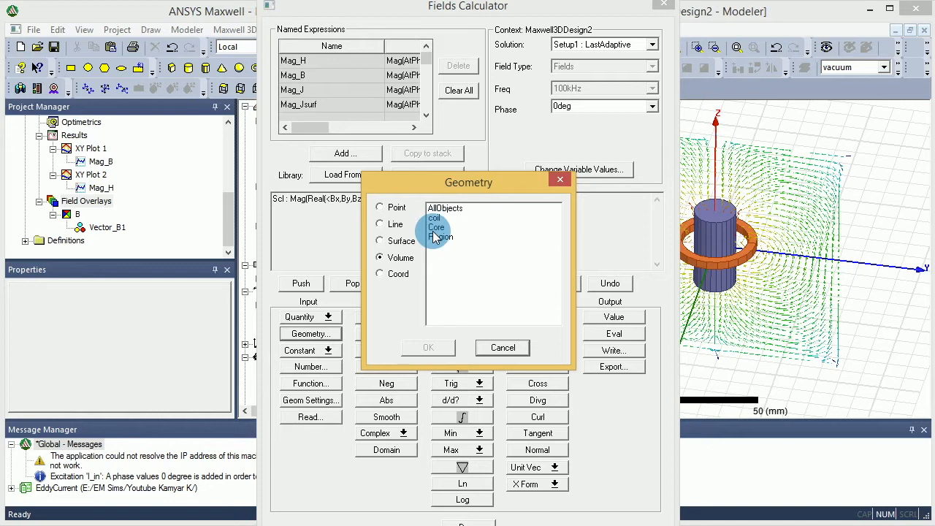
click(438, 227)
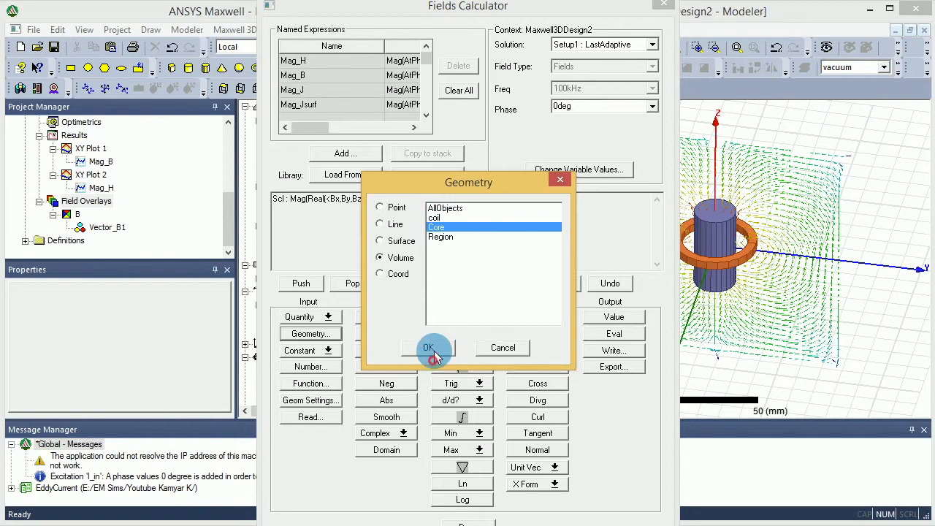
click(429, 348)
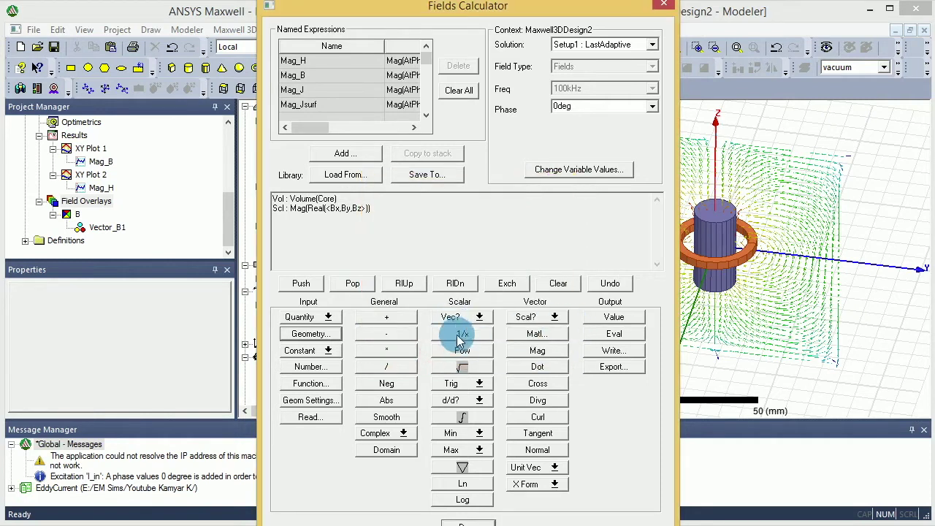
mouse_move(462, 419)
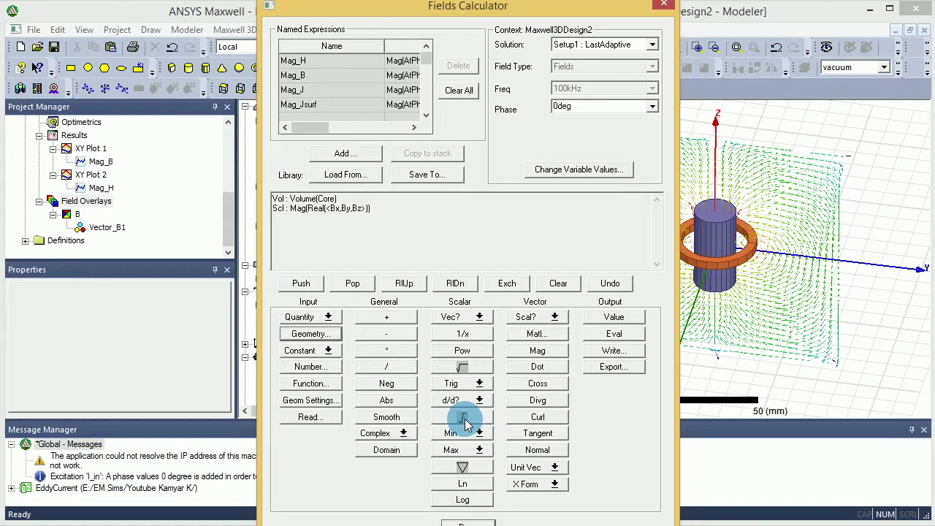
Integrate the real B magnitude over the Core volume
click(462, 417)
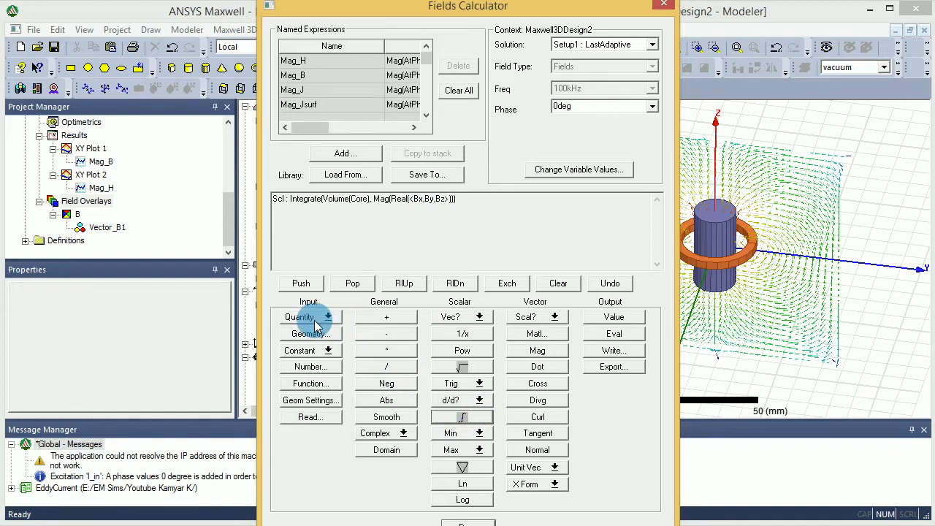
click(321, 317)
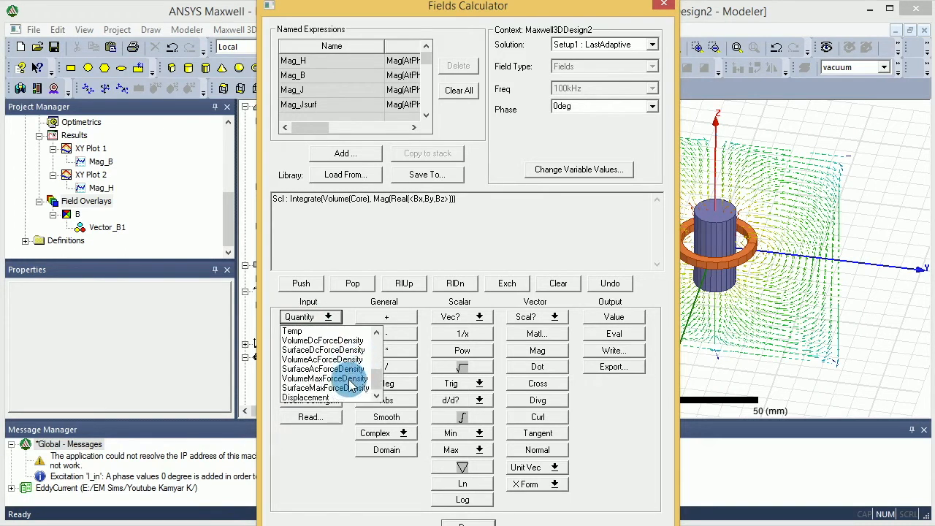
Push the scalar constant 1 onto the stack above the Core integral
click(306, 316)
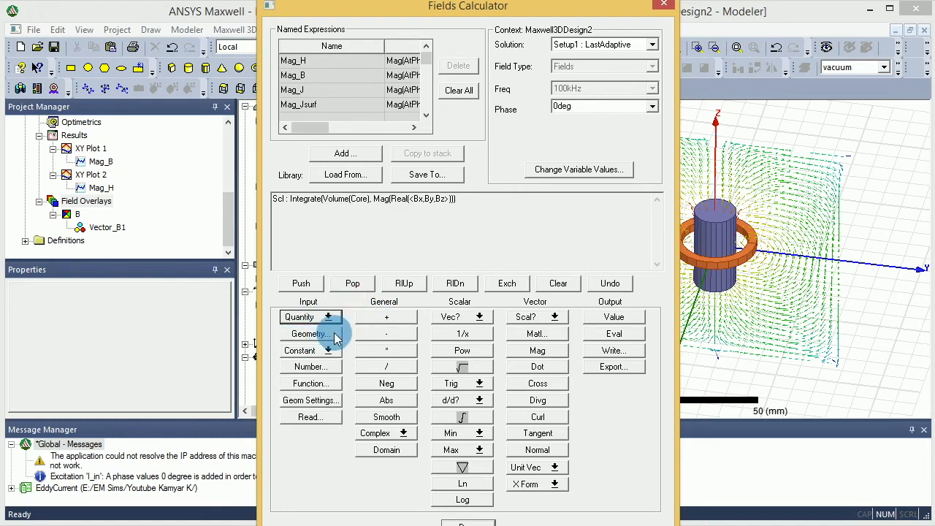
click(307, 366)
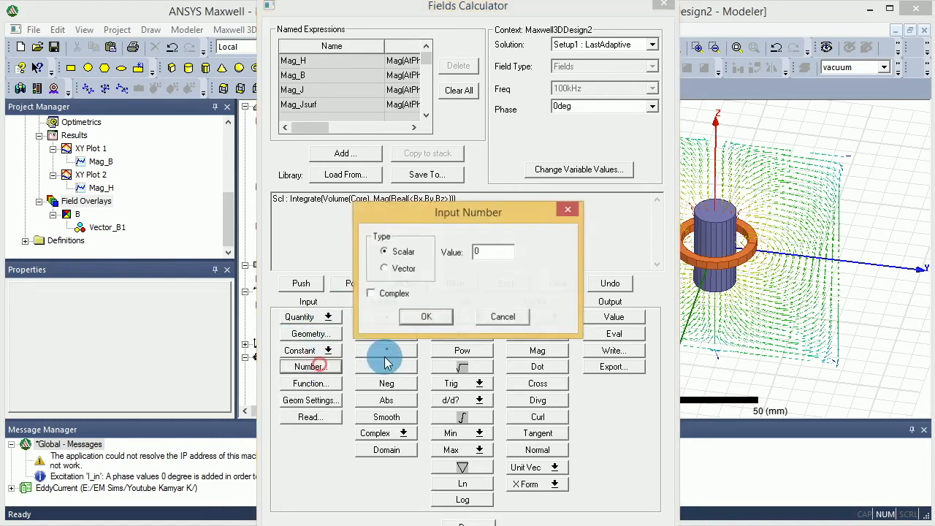
click(493, 252)
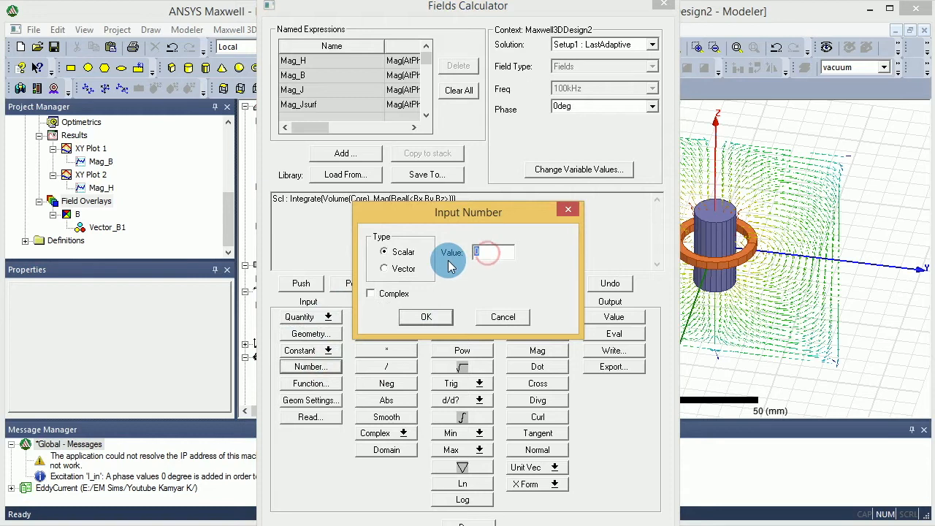
text(1)
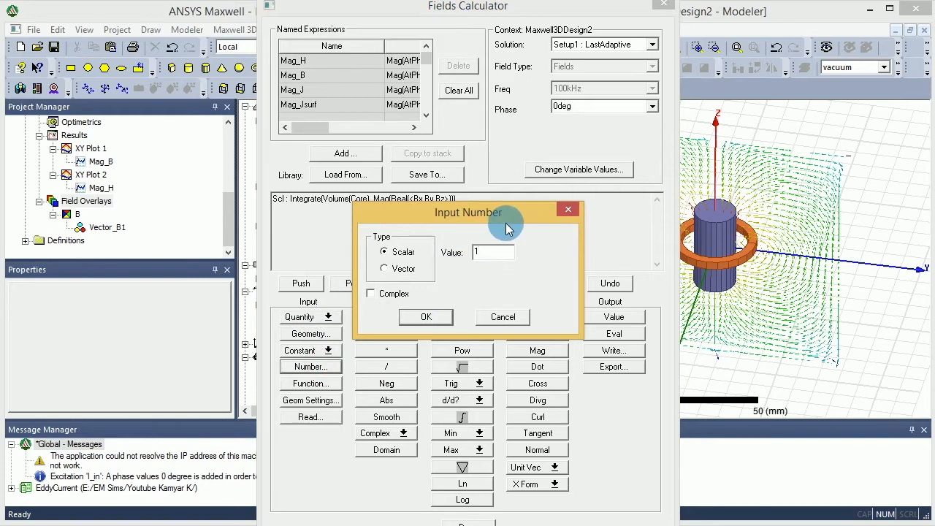
click(425, 317)
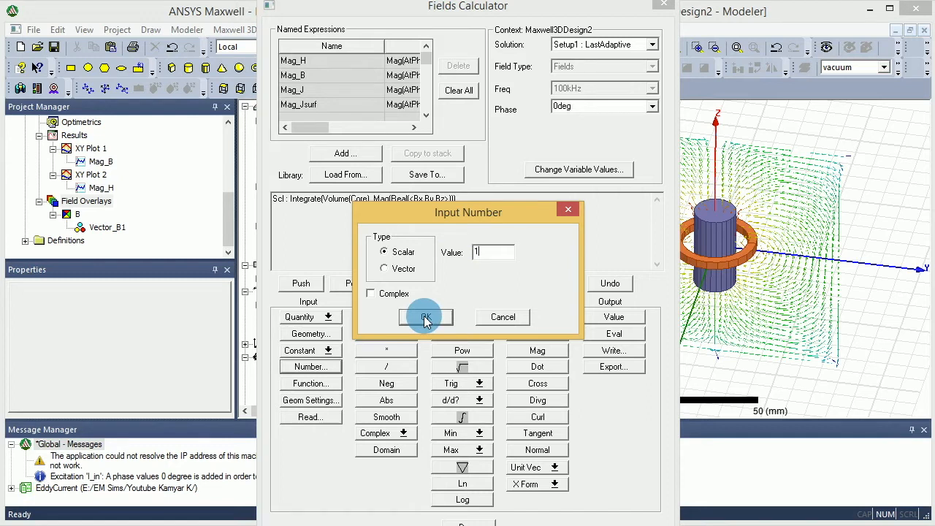
click(425, 316)
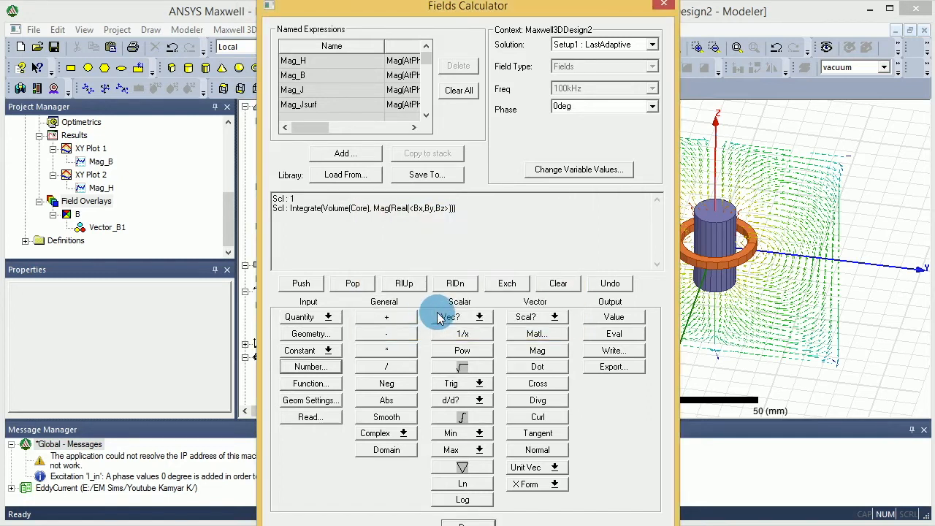
Push the Core volume geometry onto the stack above the constant 1
click(311, 333)
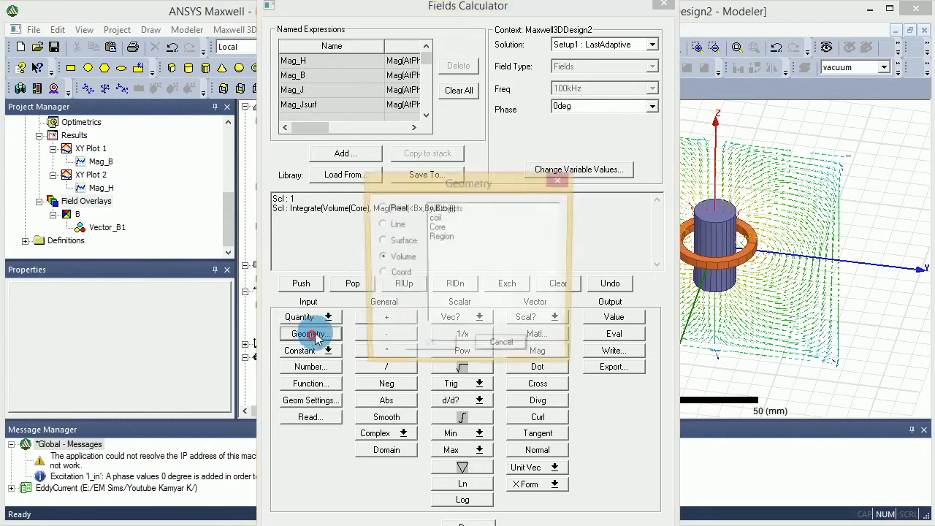
click(439, 228)
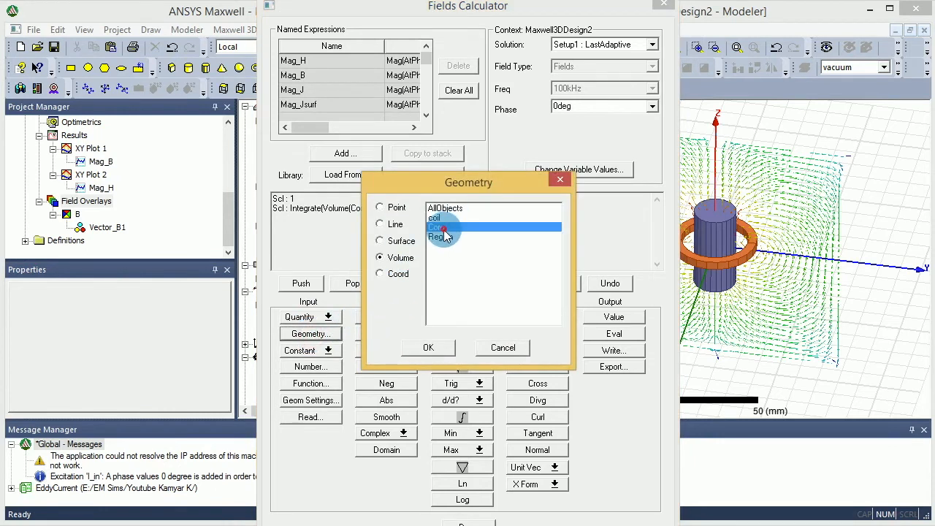
click(428, 347)
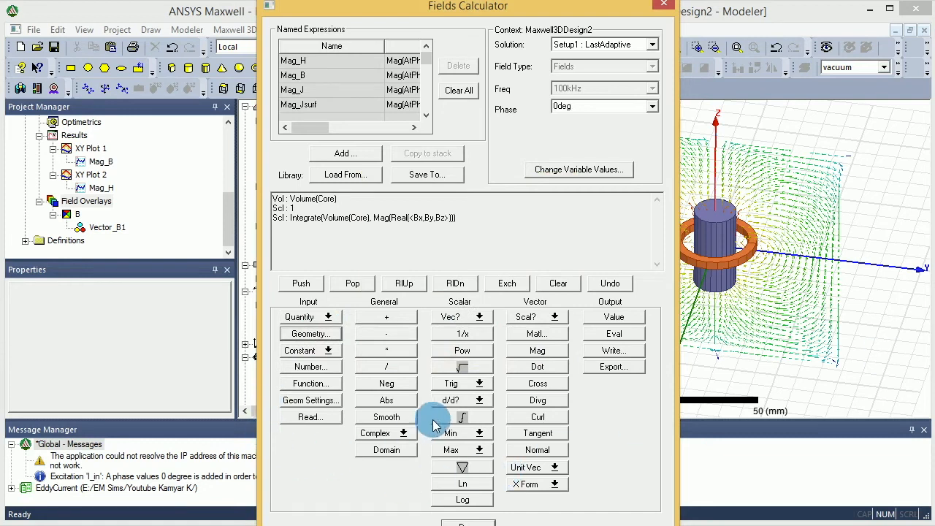
Integrate the constant 1 over the Core volume to get the core's volume
click(463, 416)
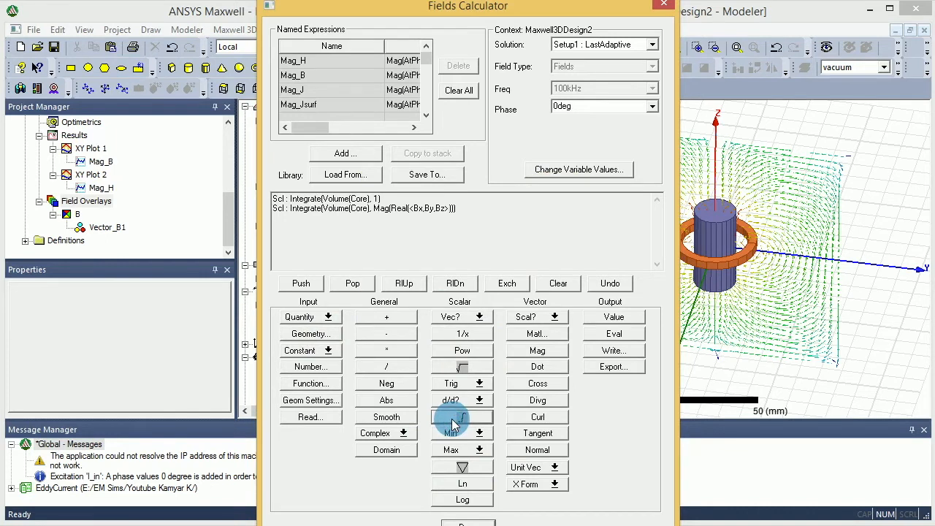
mouse_move(441, 415)
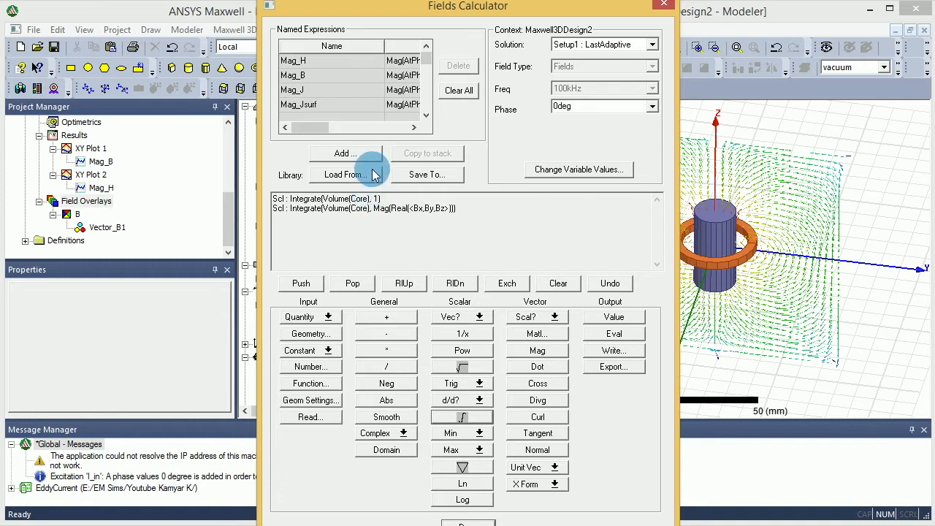
mouse_move(462, 450)
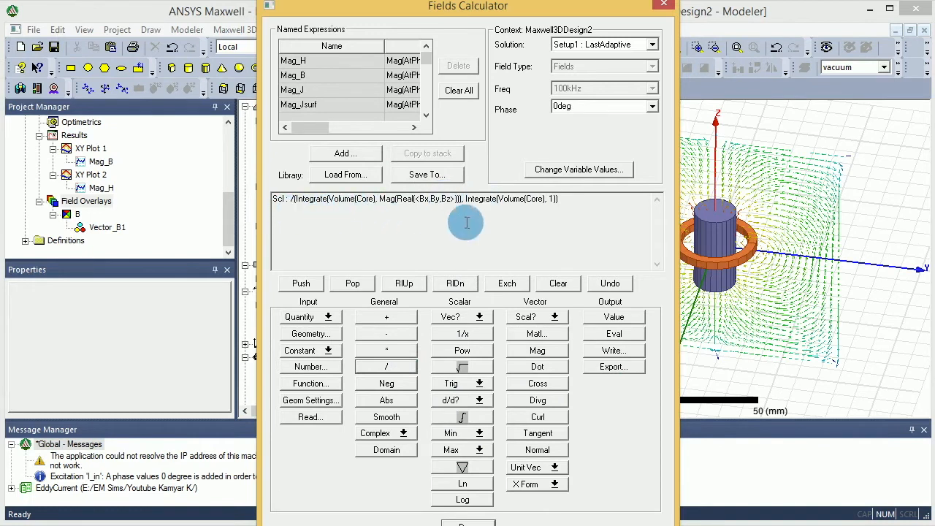
mouse_move(307, 221)
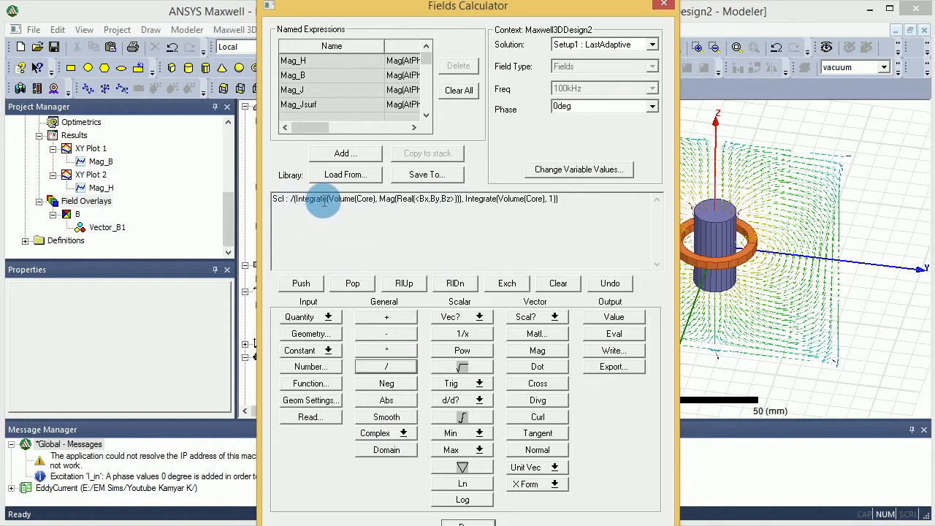
mouse_move(375, 212)
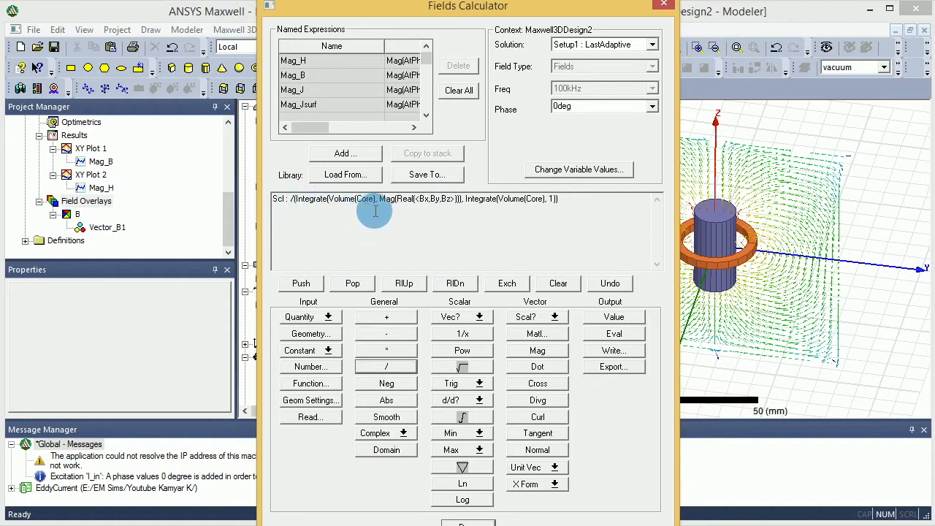
mouse_move(414, 215)
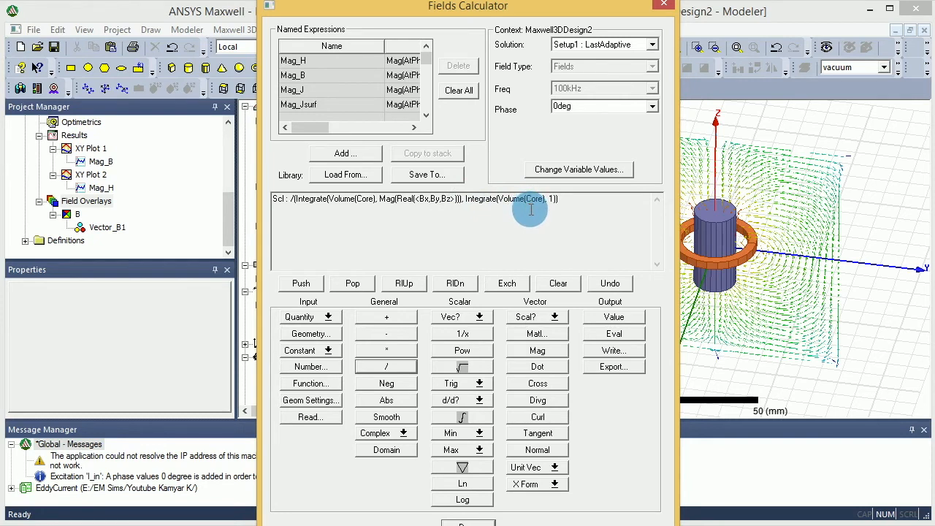
mouse_move(482, 208)
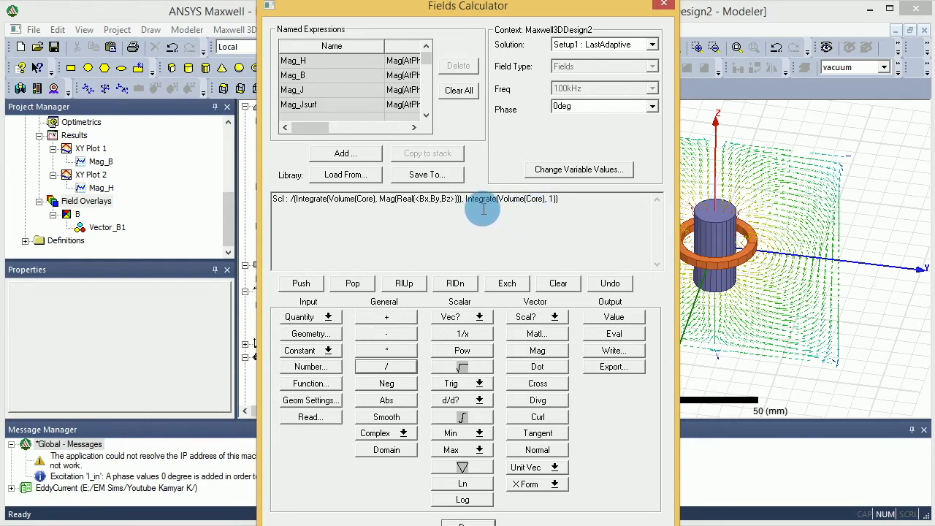
mouse_move(516, 204)
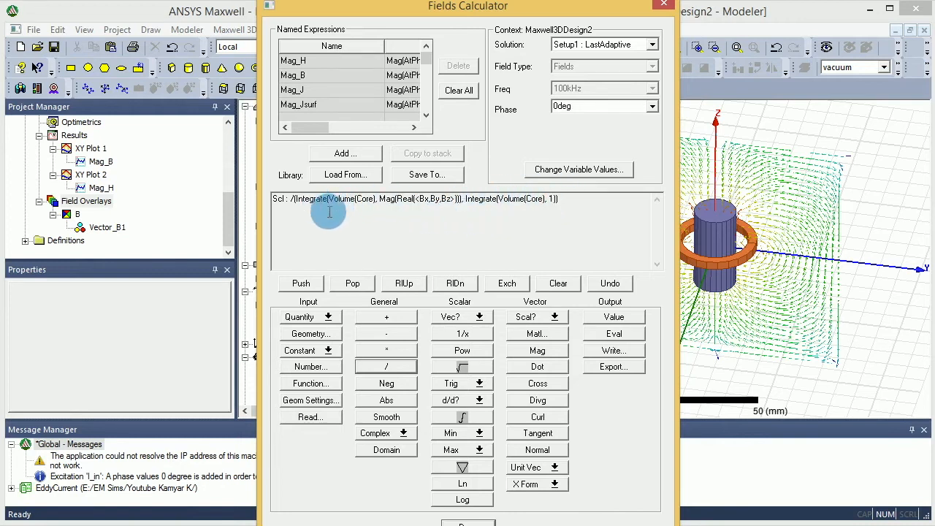
mouse_move(387, 199)
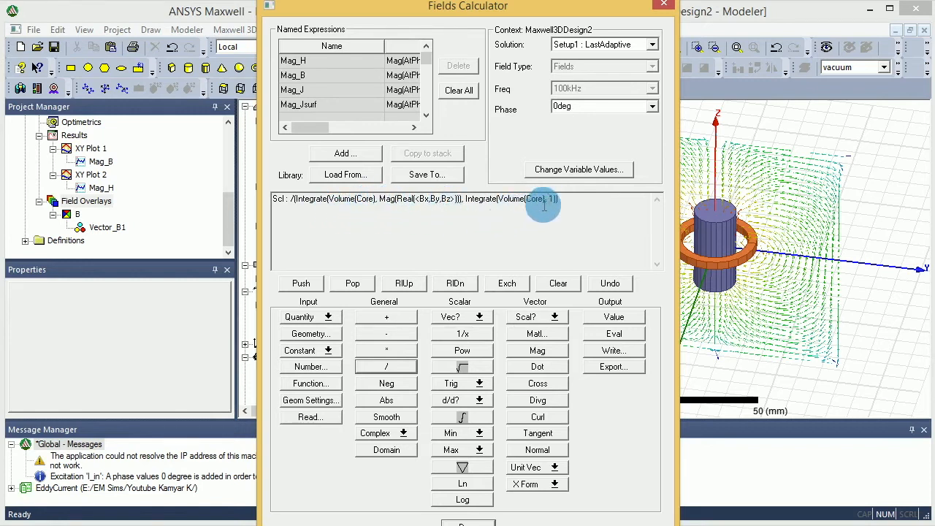
mouse_move(424, 251)
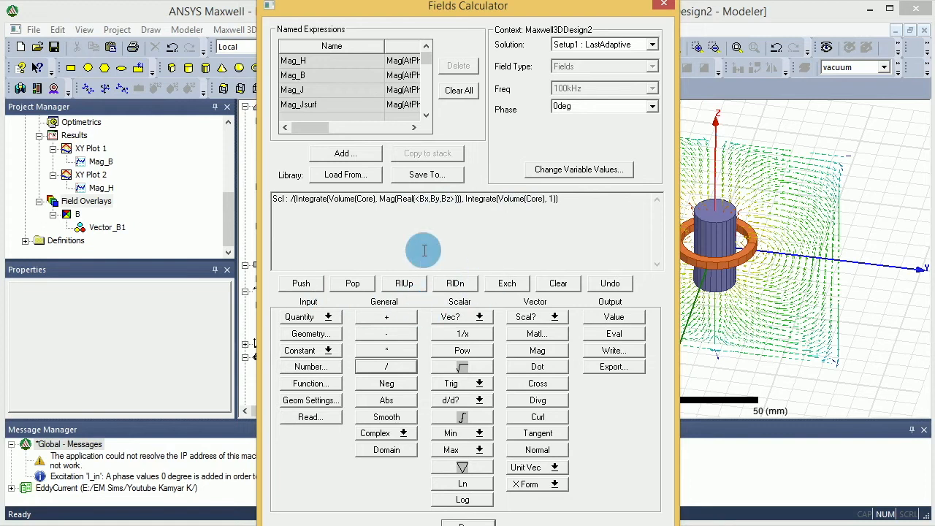
mouse_move(492, 229)
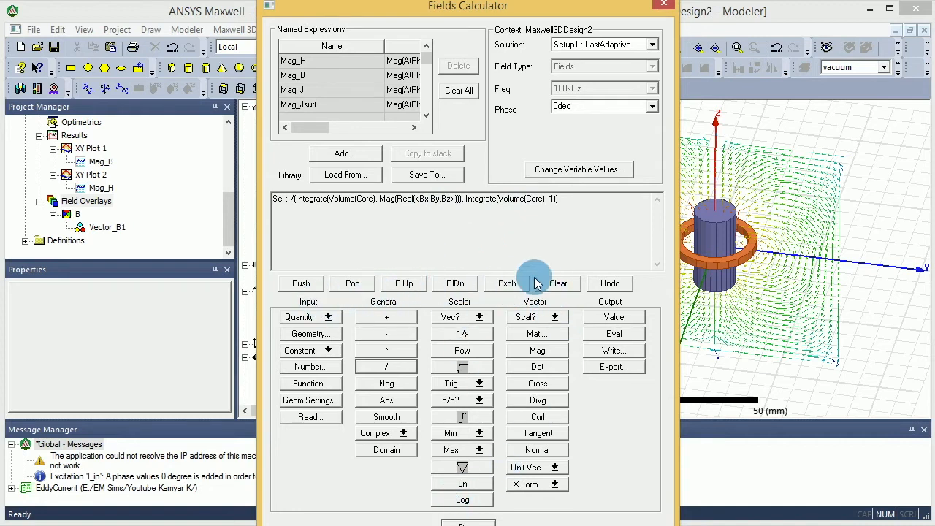
mouse_move(336, 292)
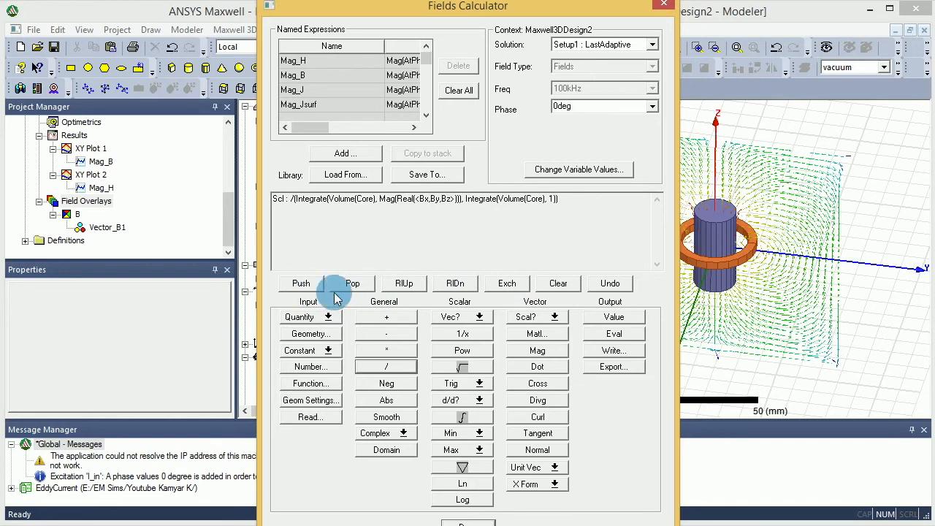
Duplicate and evaluate the core-average B expression, giving 0.0365658261502169
click(613, 333)
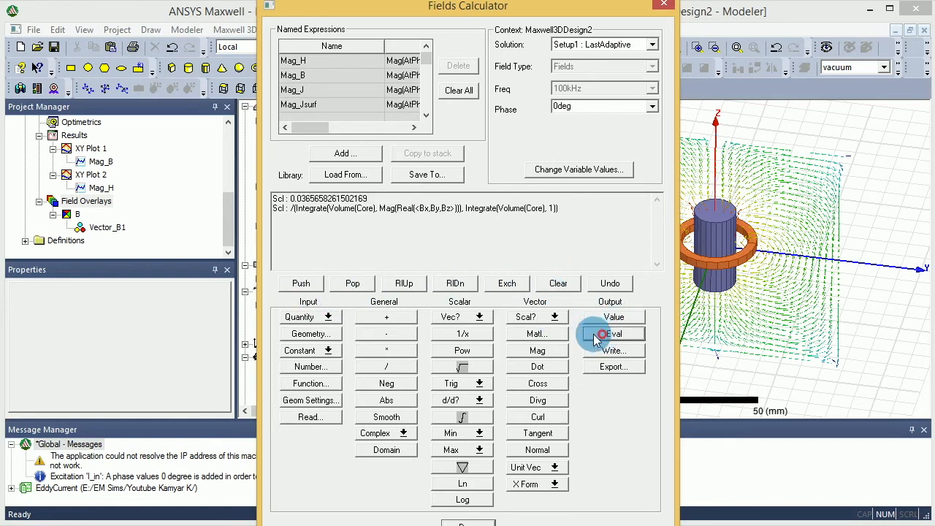
click(613, 334)
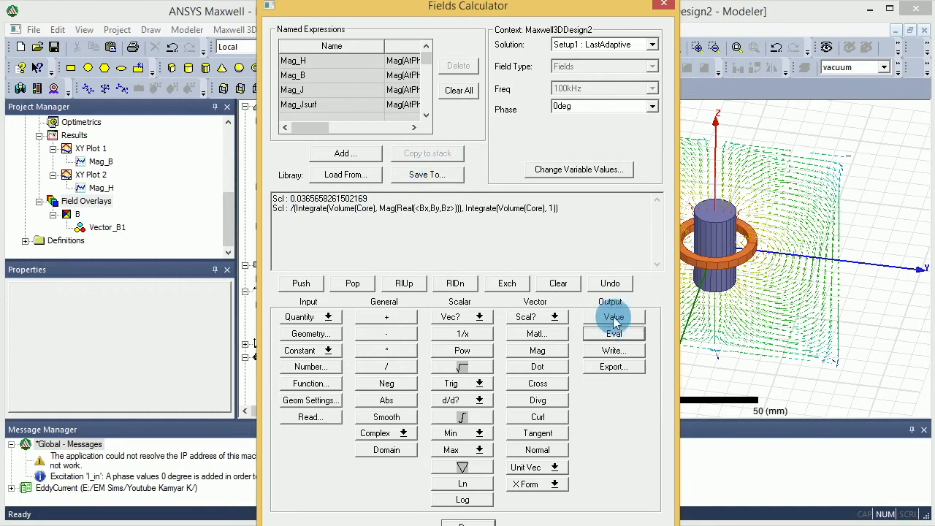
Roll the core-average B expression back to the top of the stack after a failed undo
click(610, 283)
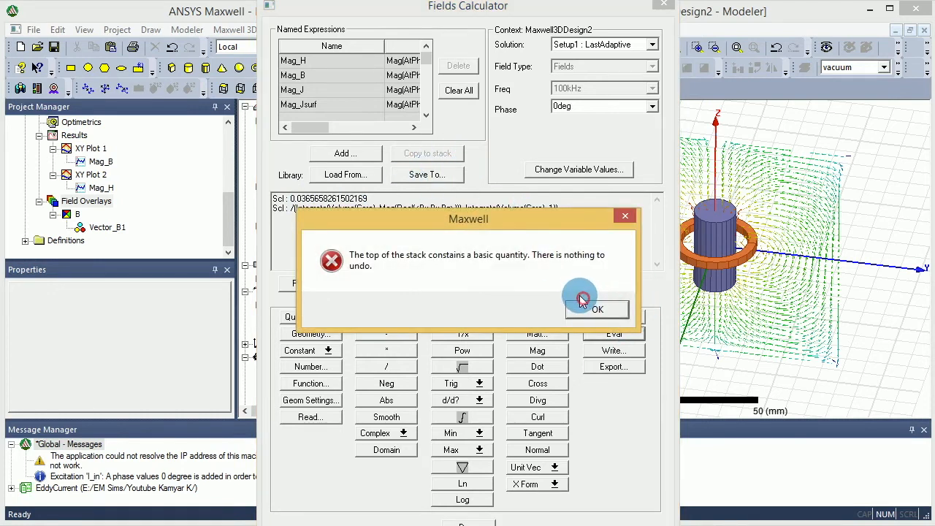
click(597, 310)
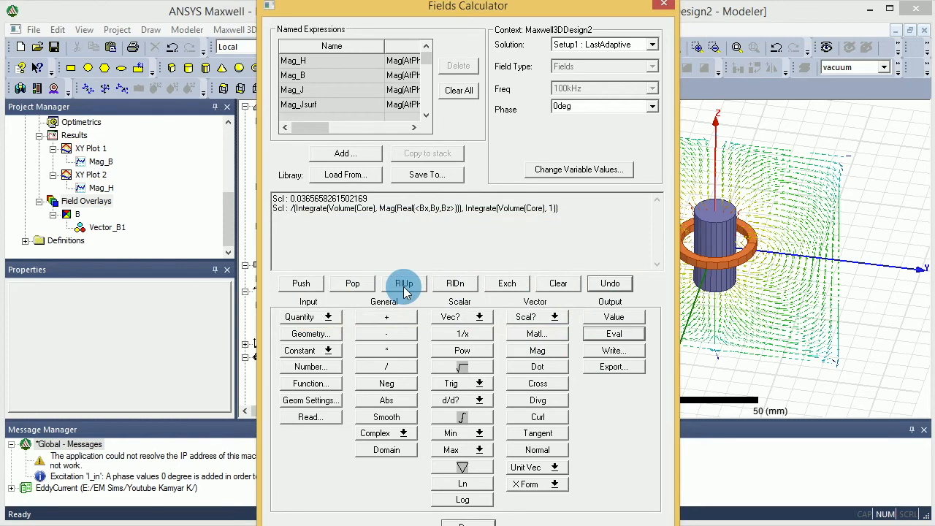
click(404, 284)
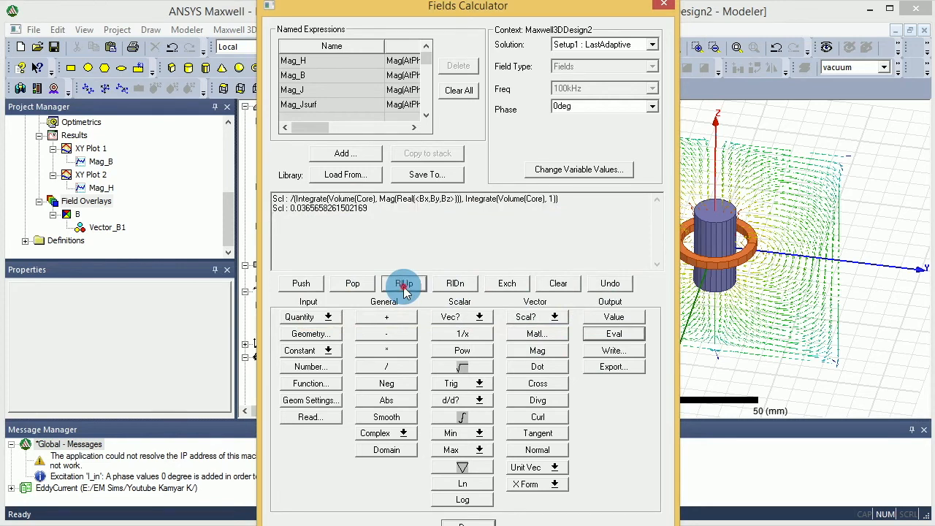
mouse_move(406, 302)
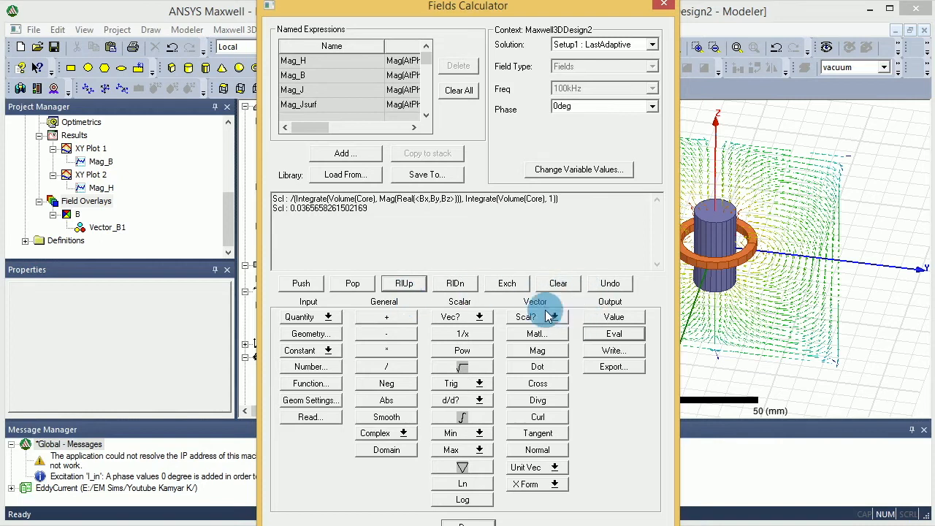
click(613, 334)
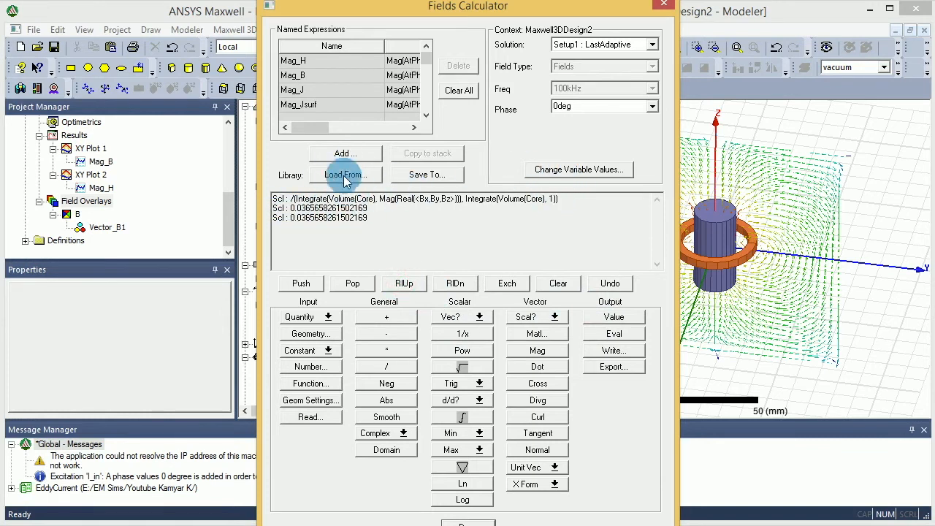
Save the core-average B expression as the named expression avg_B
click(345, 154)
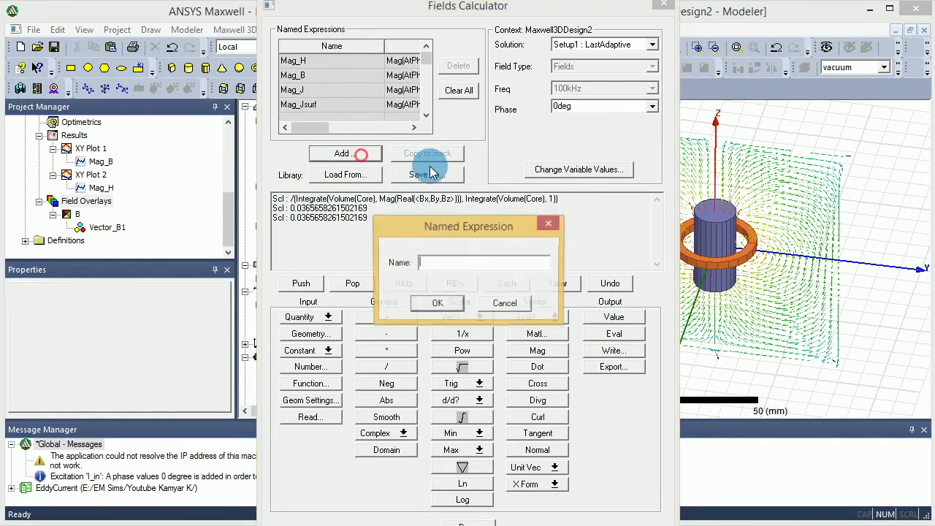
click(447, 263)
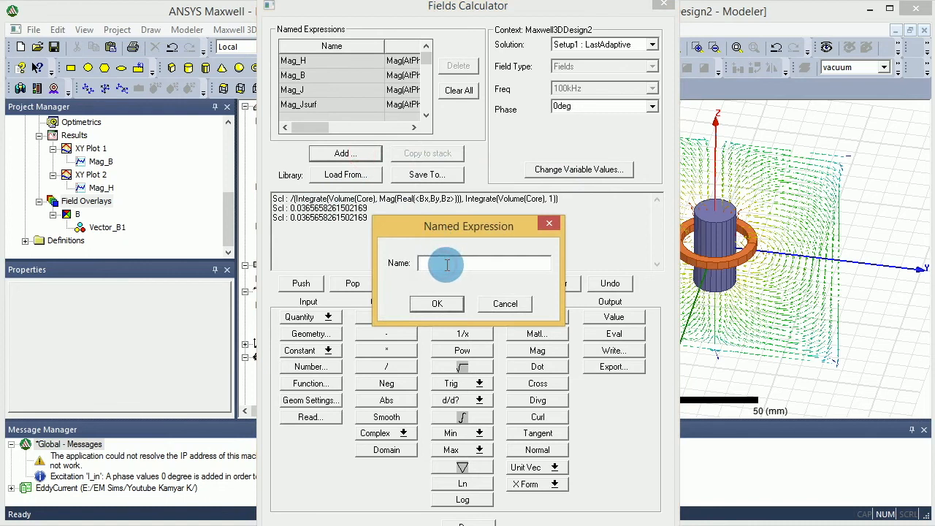
text(avg)
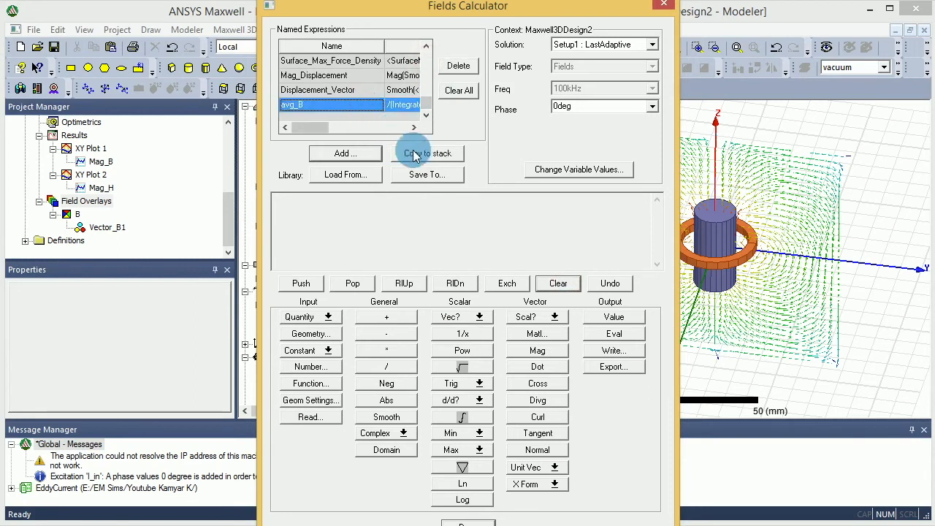
Copy the saved avg_B named expression onto the calculator stack
click(428, 153)
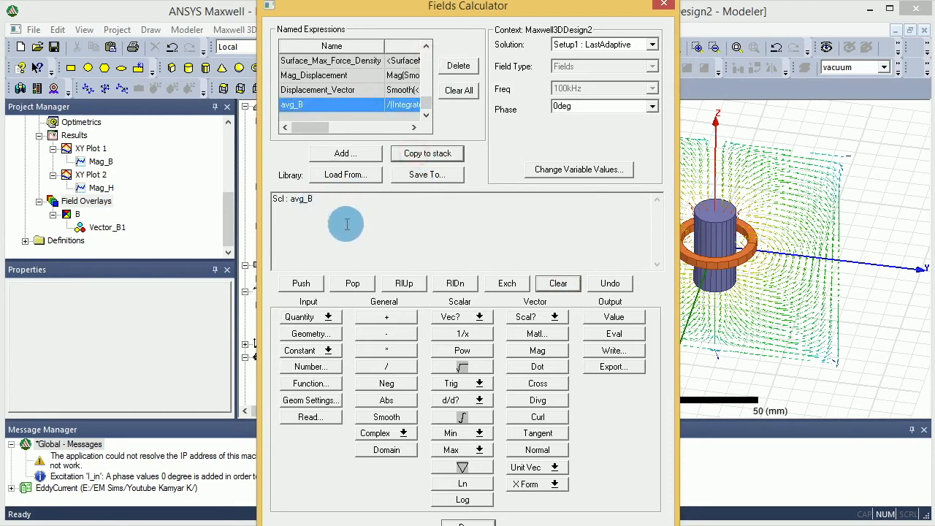
click(613, 333)
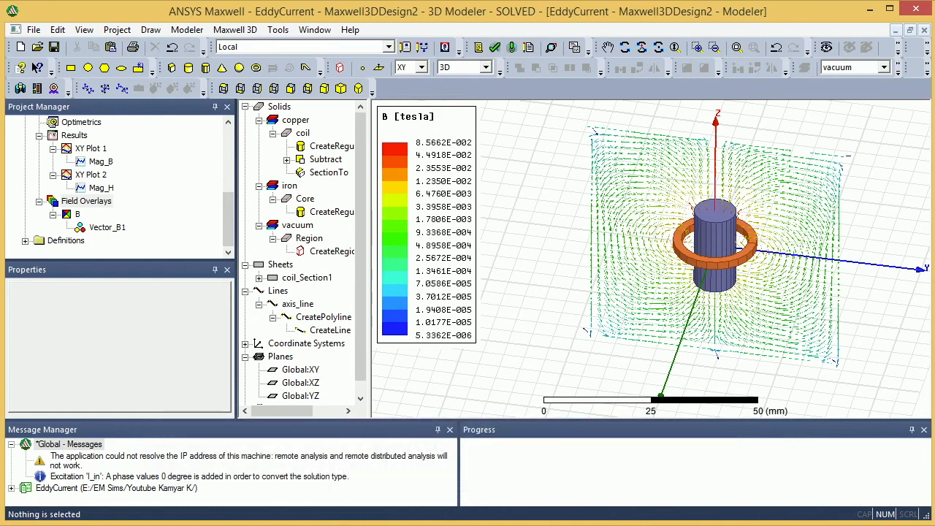
mouse_move(753, 251)
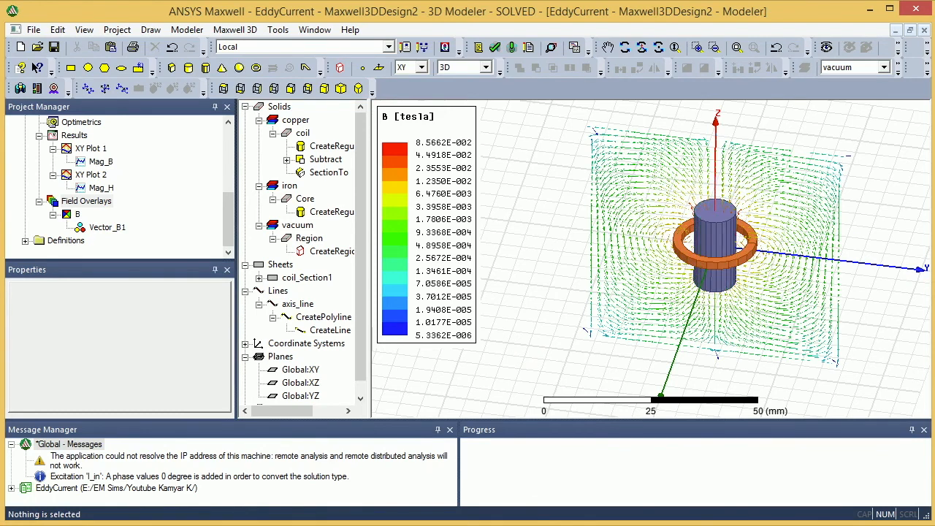
mouse_move(244, 223)
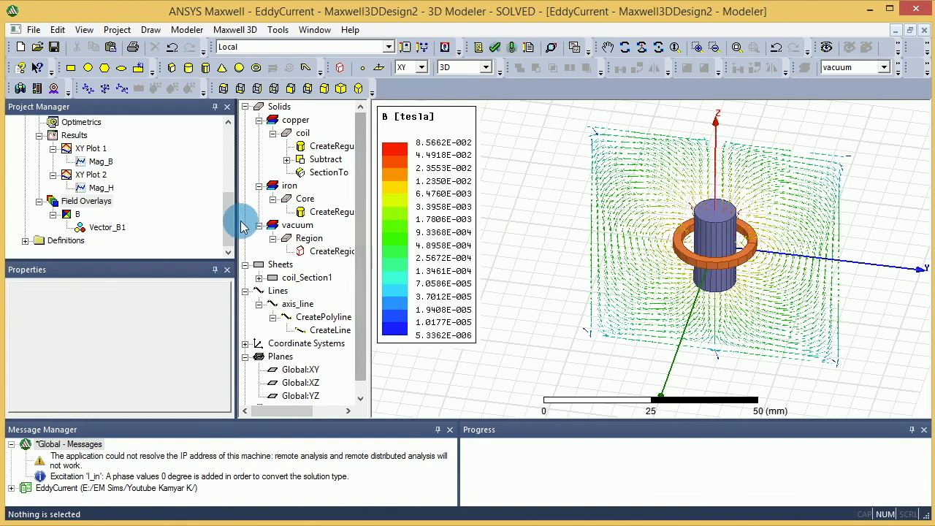